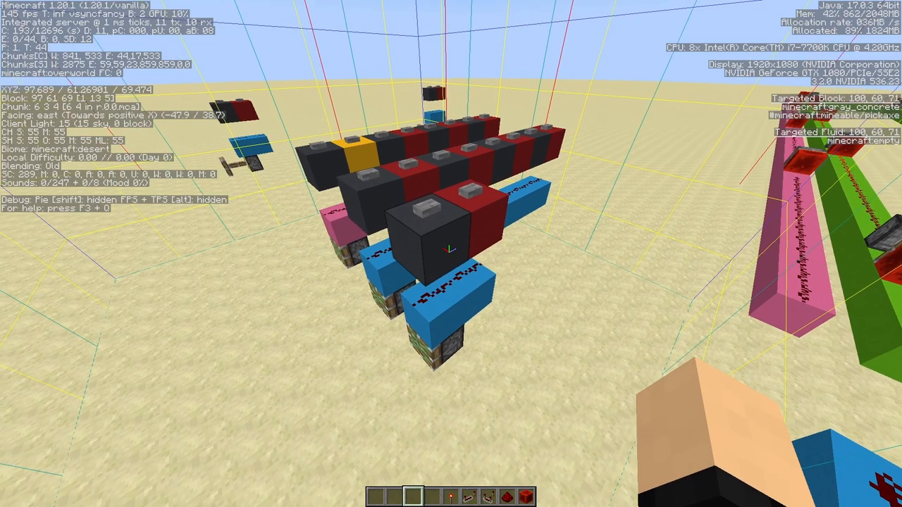
mouse_move(451, 254)
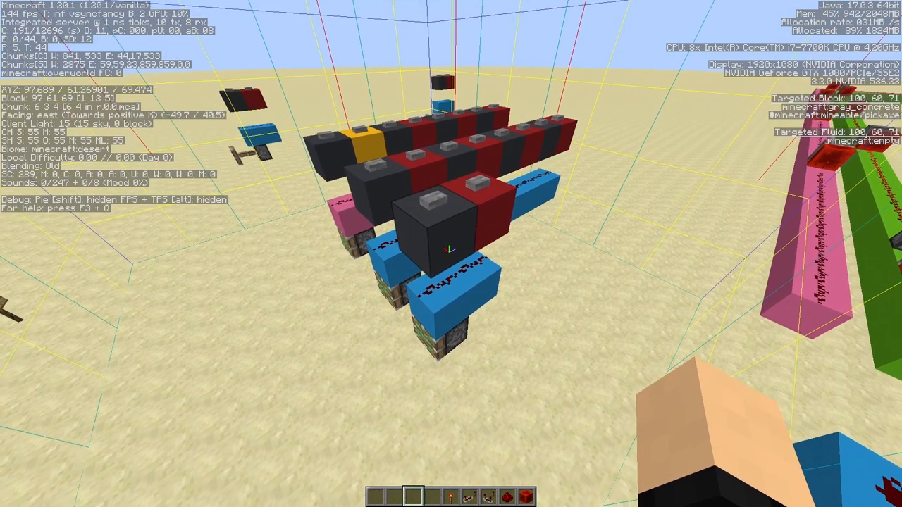
mouse_move(451, 254)
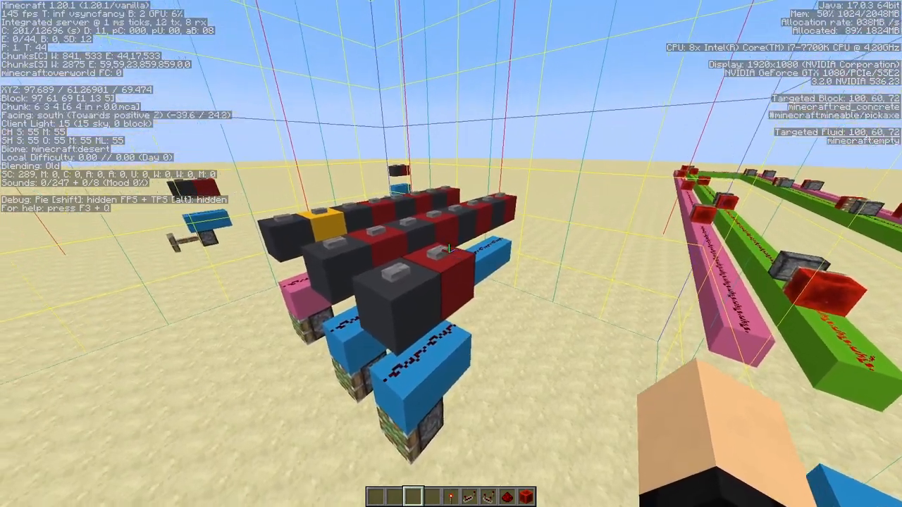
mouse_move(451, 253)
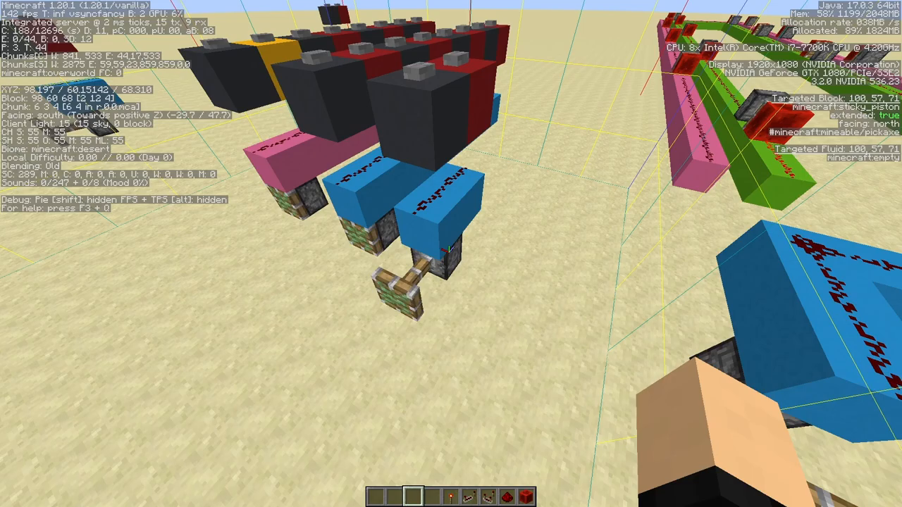
mouse_move(451, 253)
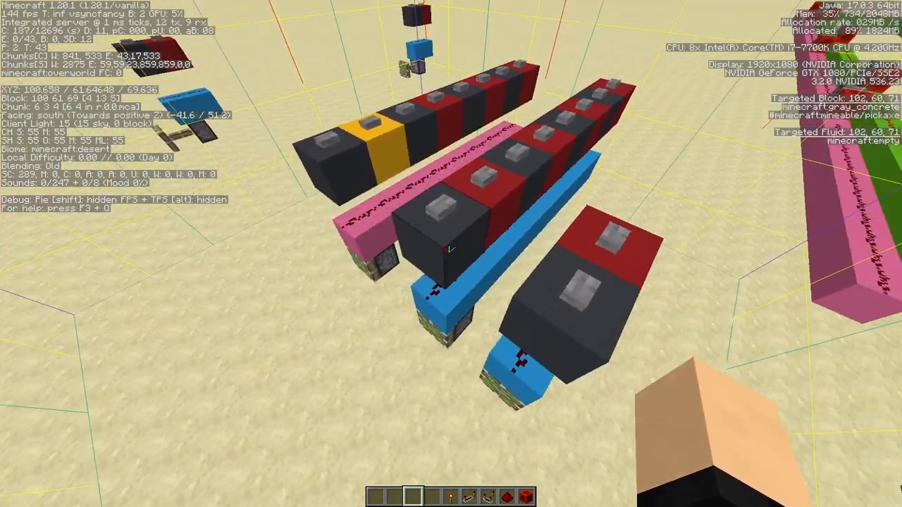
mouse_move(452, 254)
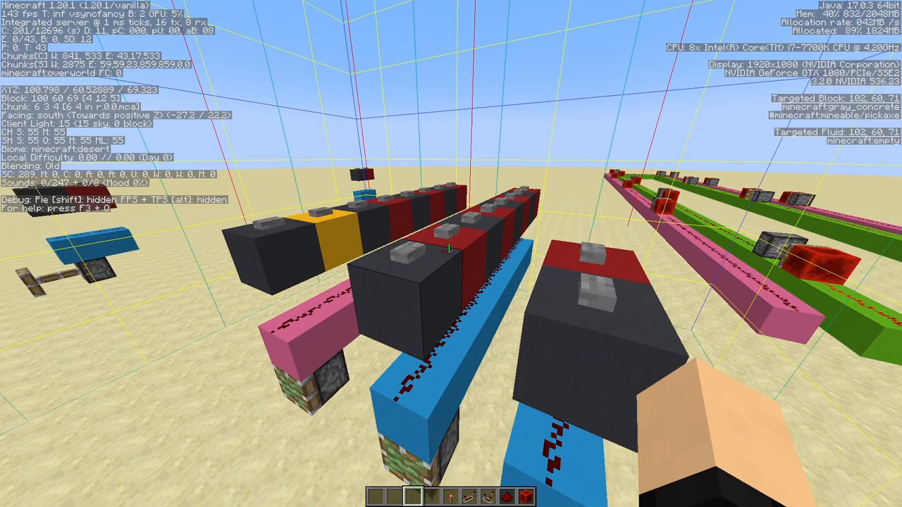
mouse_move(451, 254)
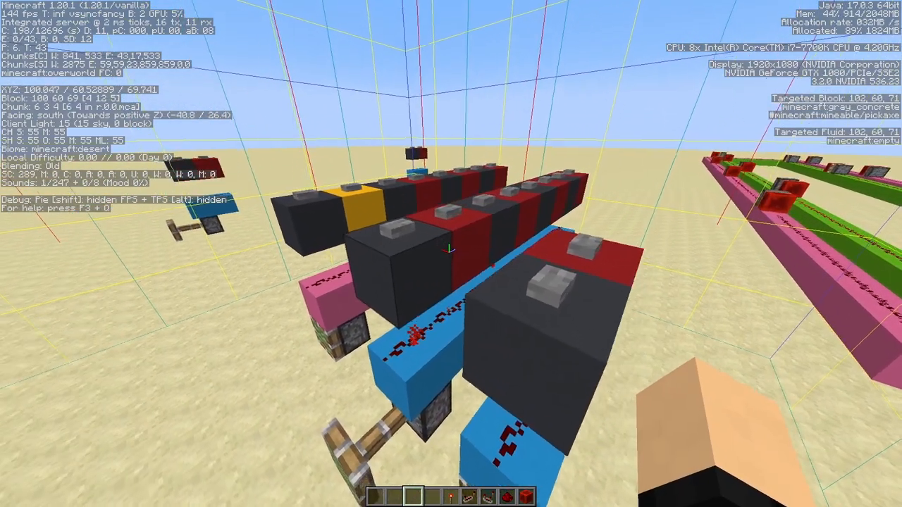
mouse_move(451, 254)
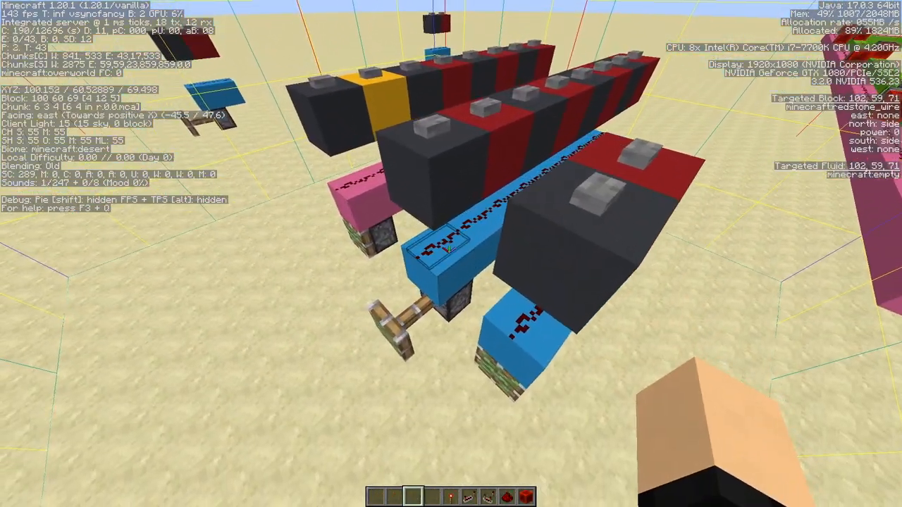
mouse_move(451, 253)
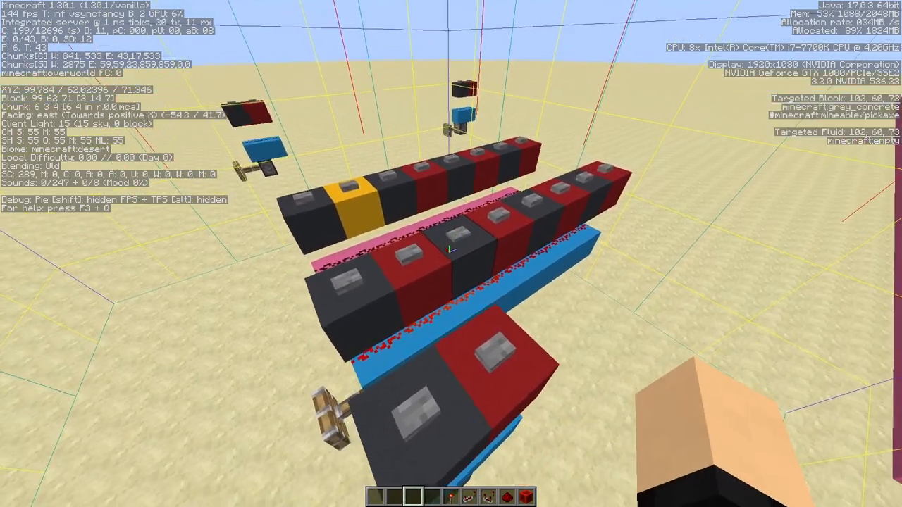
mouse_move(451, 254)
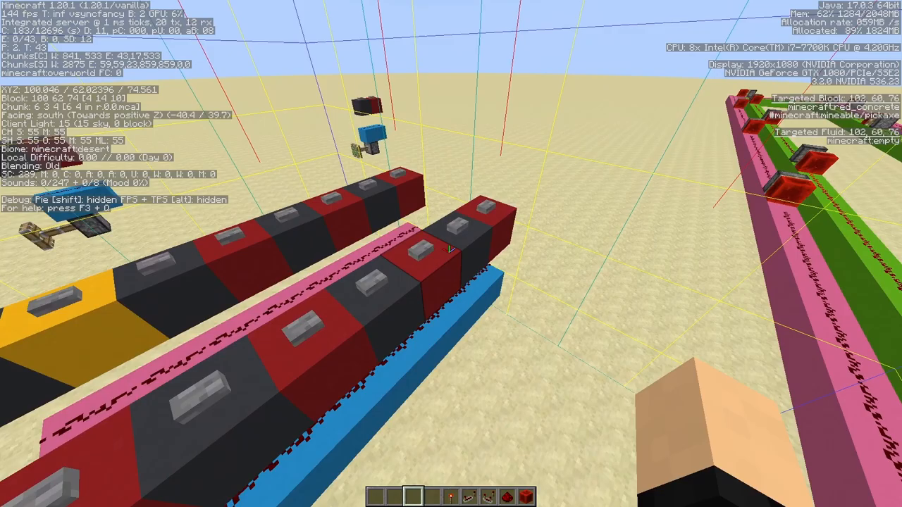
mouse_move(451, 254)
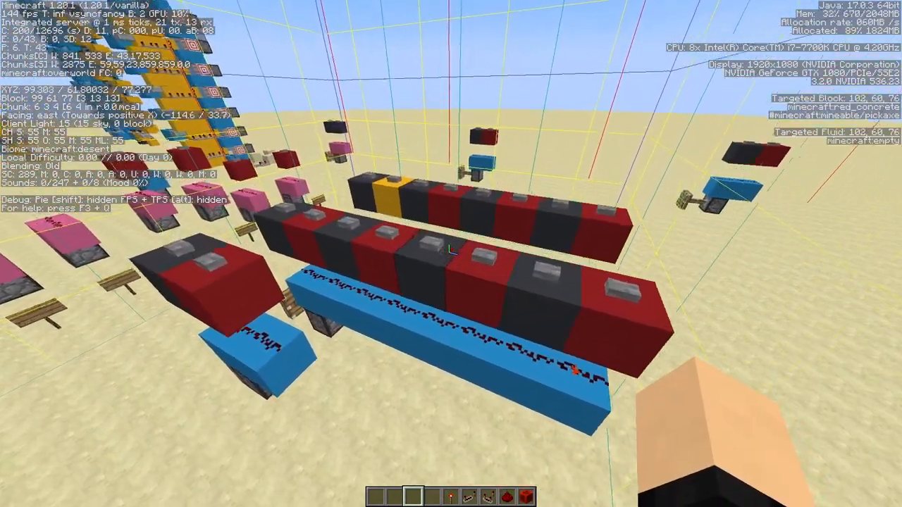
mouse_move(451, 254)
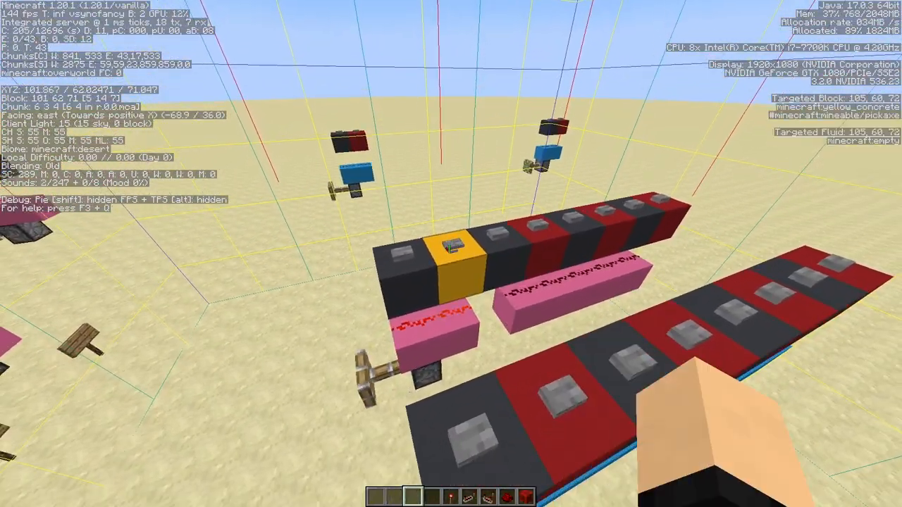
mouse_move(451, 254)
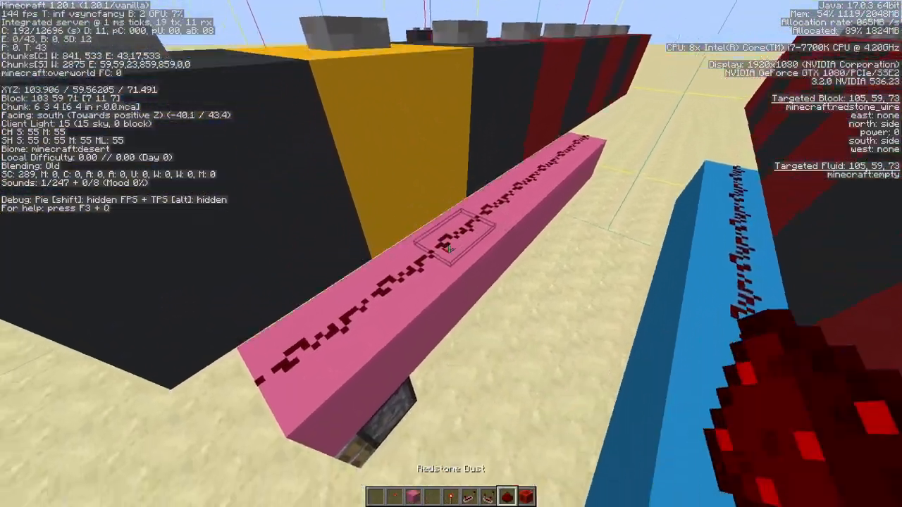
mouse_move(451, 254)
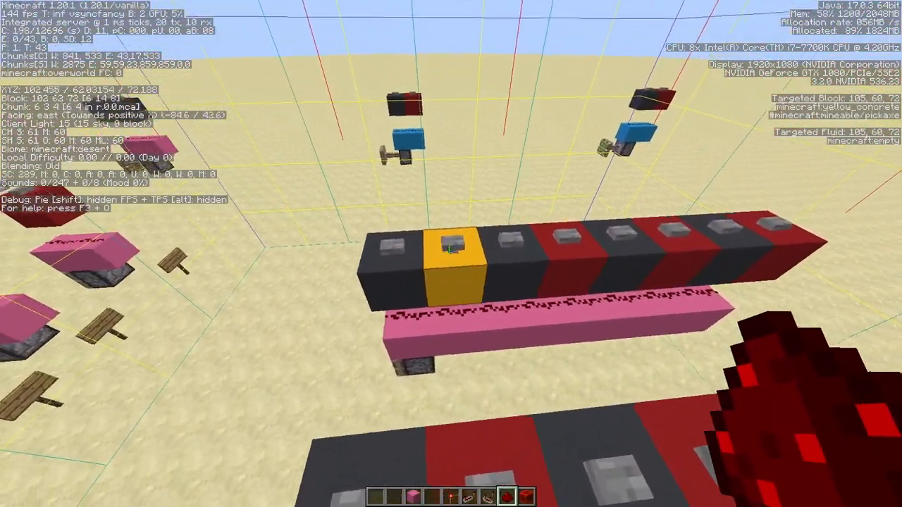
mouse_move(451, 253)
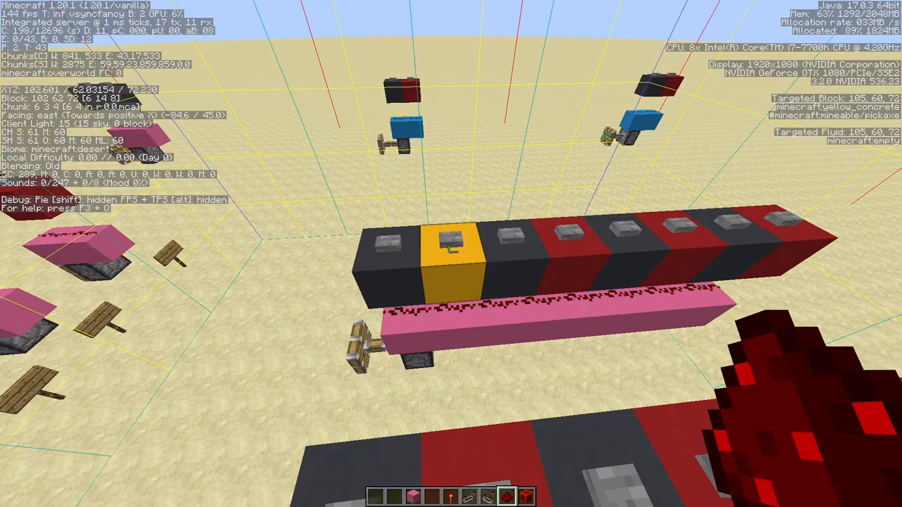
mouse_move(451, 253)
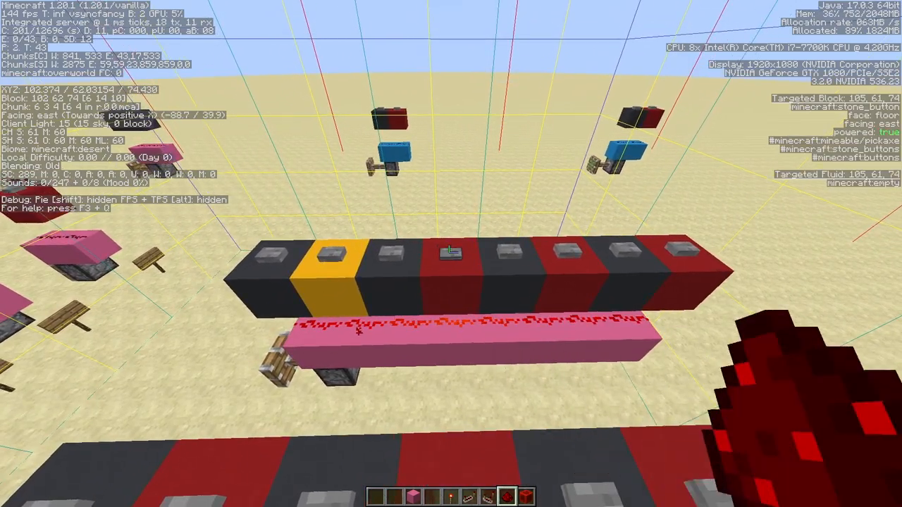
mouse_move(451, 254)
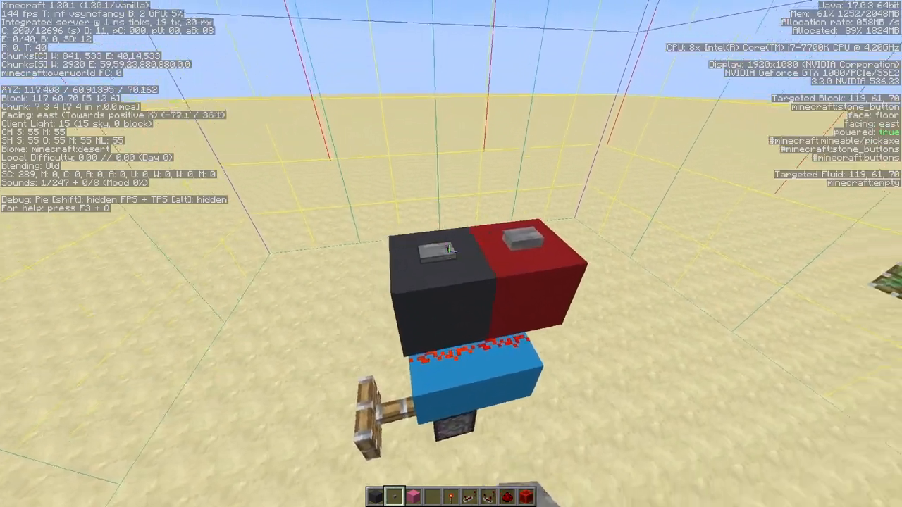
mouse_move(451, 254)
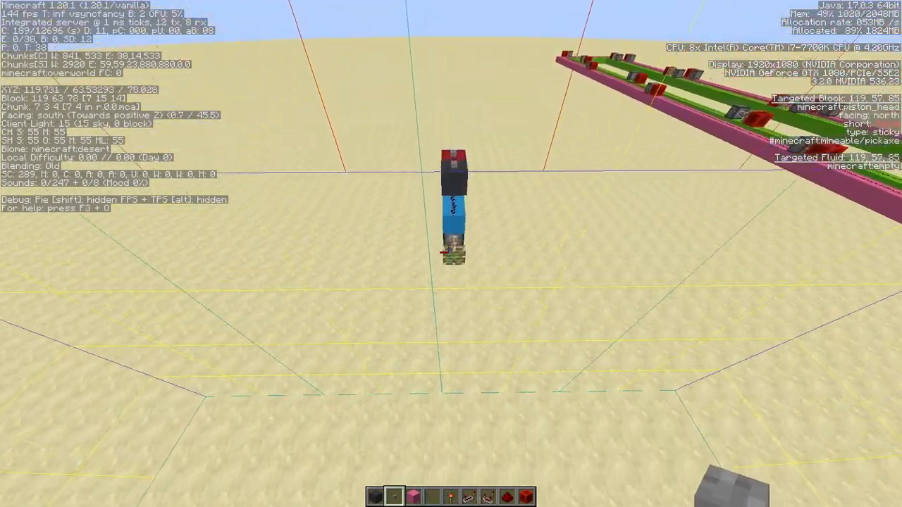
mouse_move(451, 254)
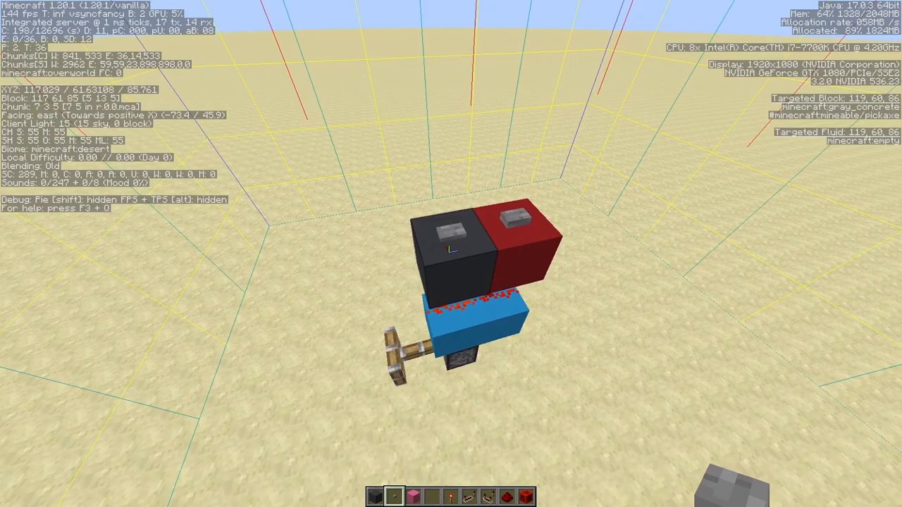
mouse_move(451, 254)
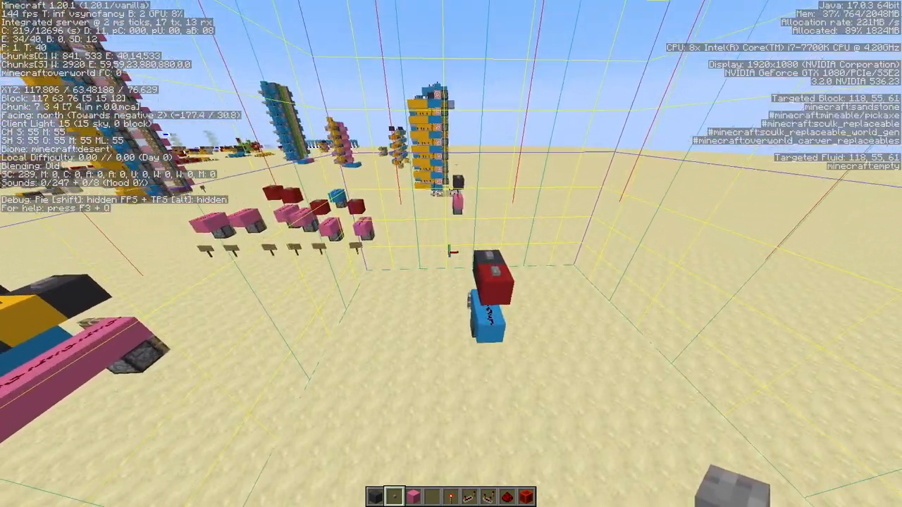
mouse_move(451, 254)
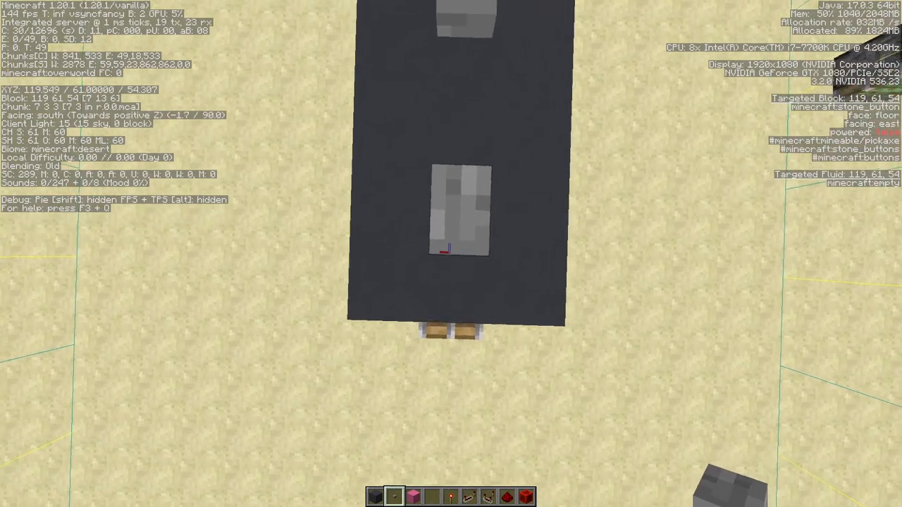
mouse_move(451, 254)
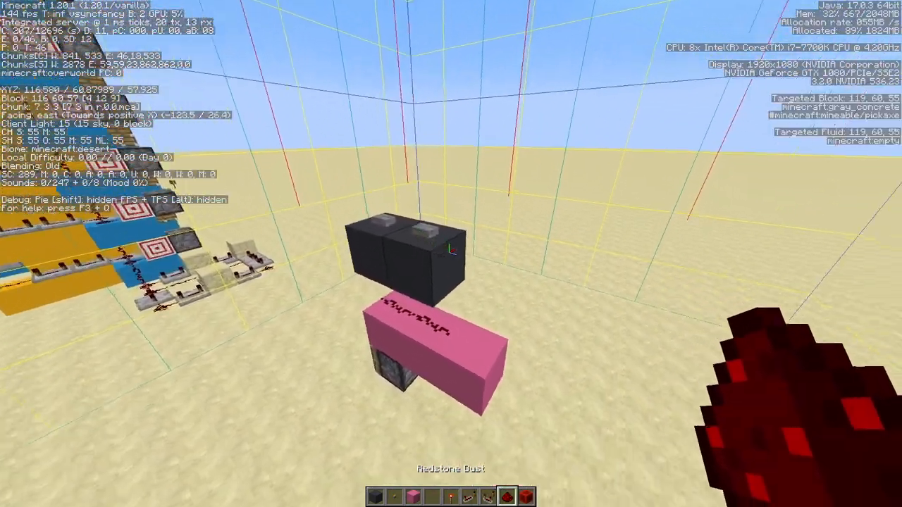
mouse_move(452, 253)
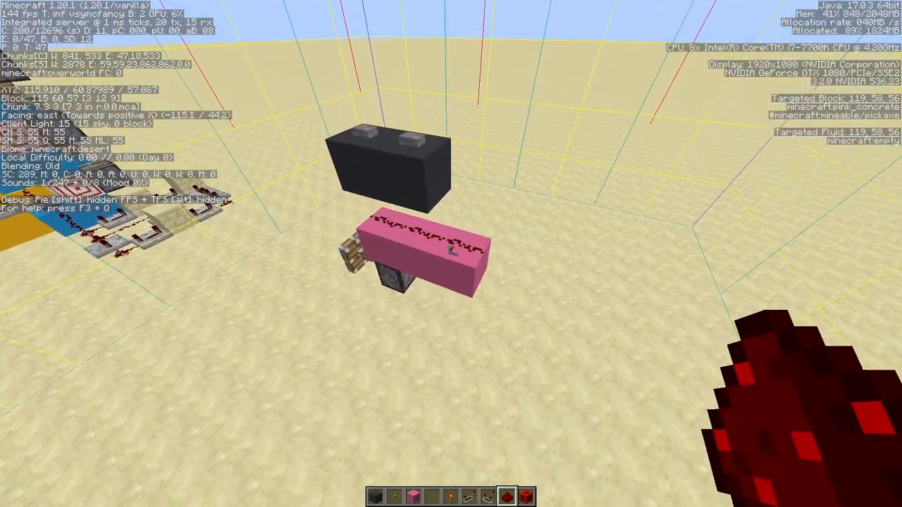
mouse_move(451, 254)
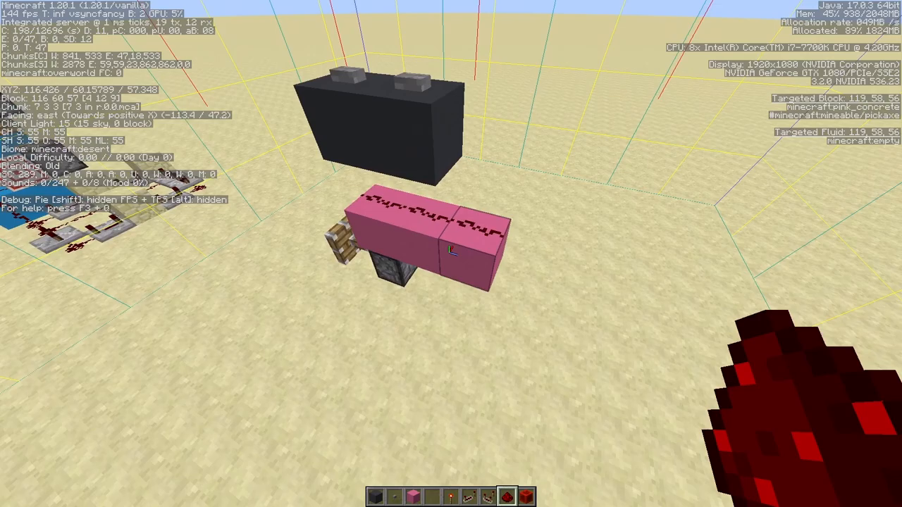
mouse_move(451, 254)
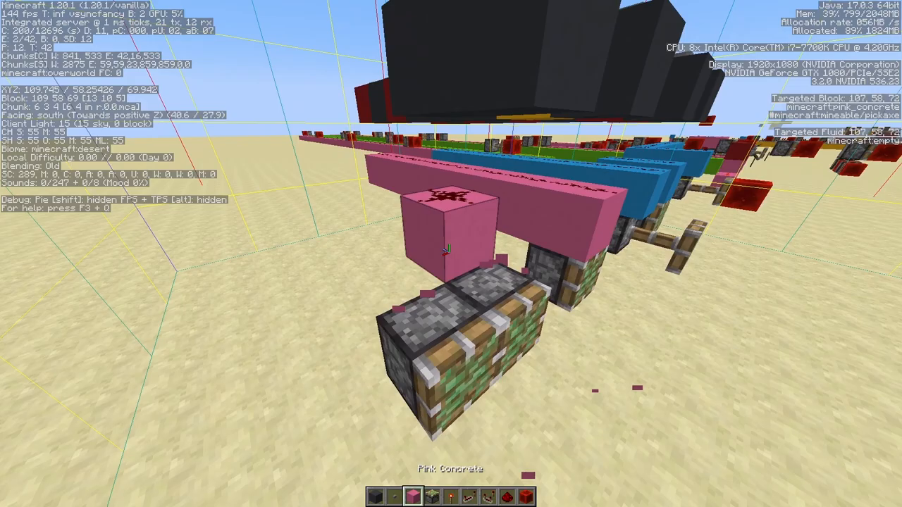
mouse_move(451, 253)
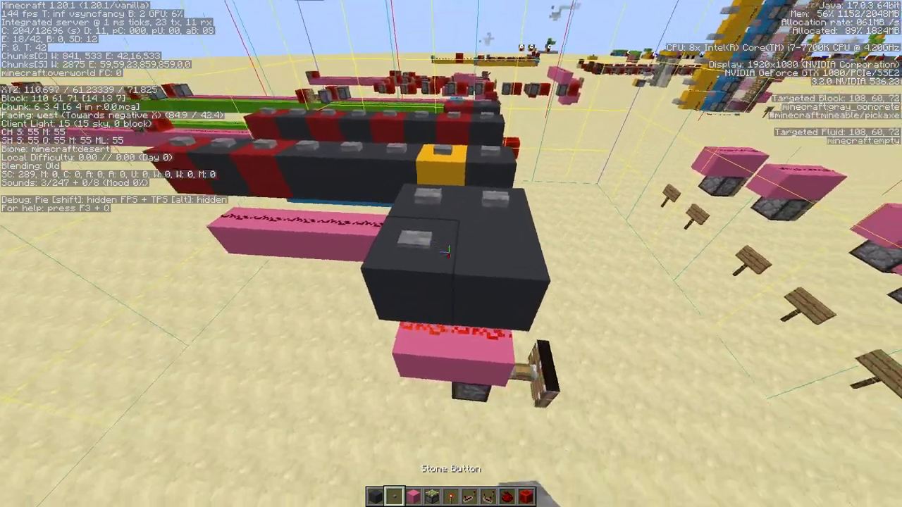
mouse_move(451, 253)
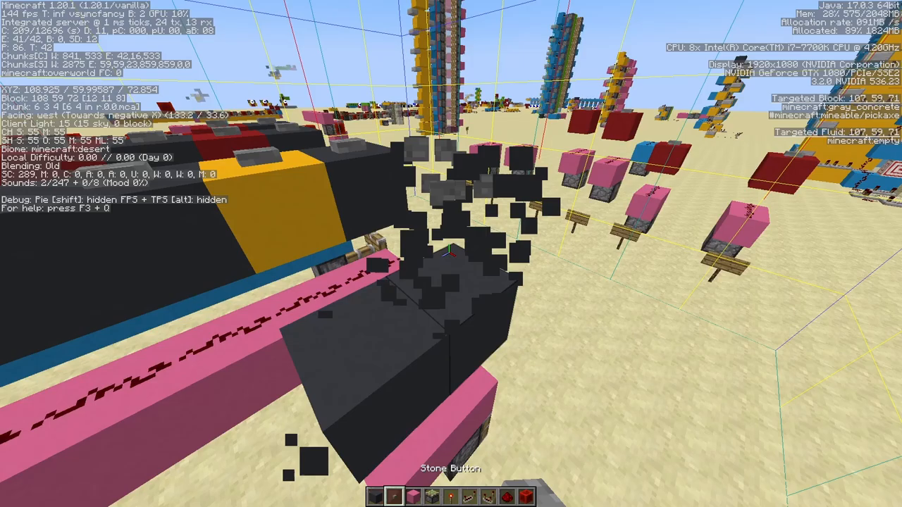
mouse_move(451, 254)
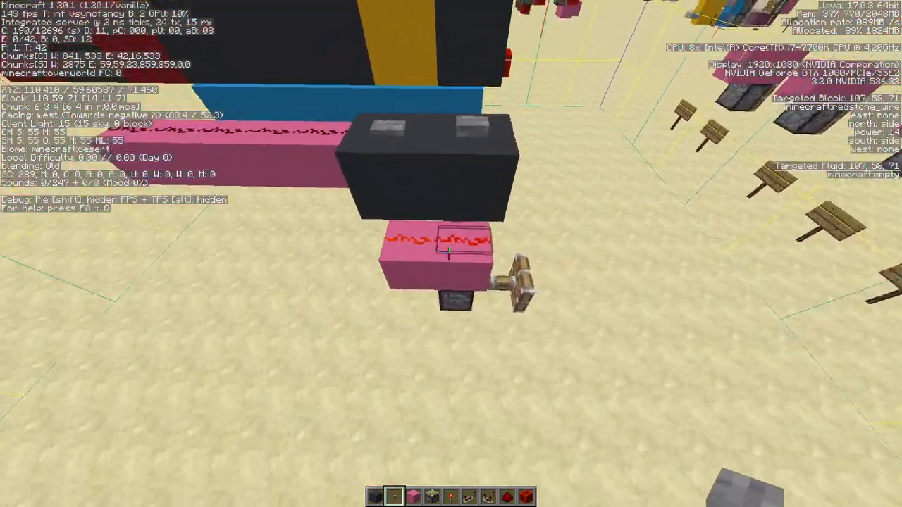
mouse_move(451, 254)
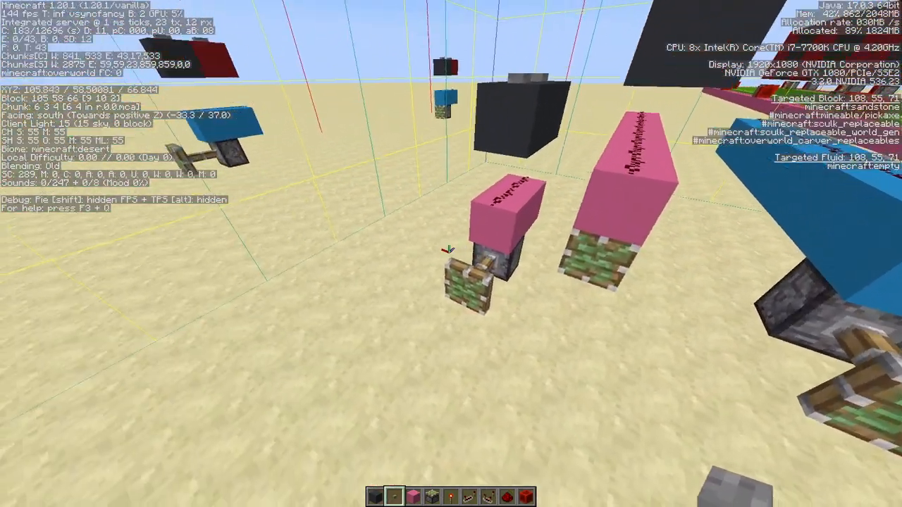
mouse_move(452, 254)
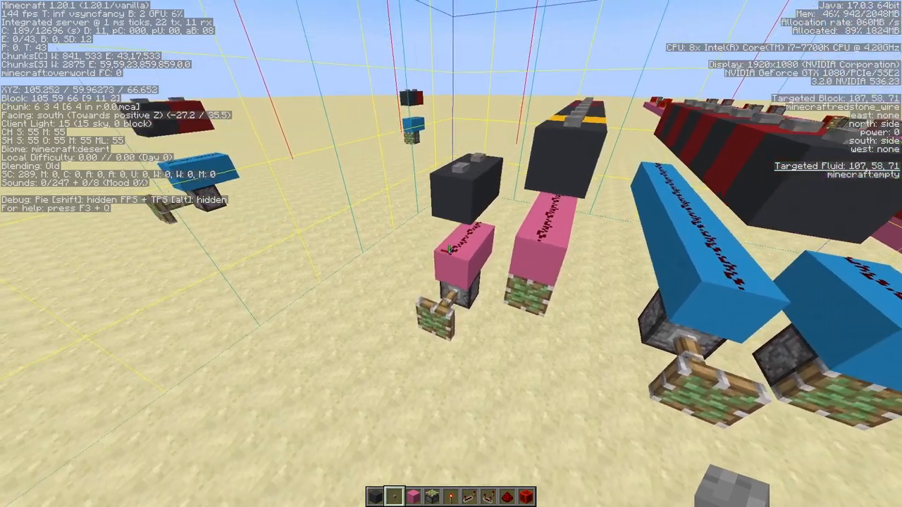
mouse_move(451, 254)
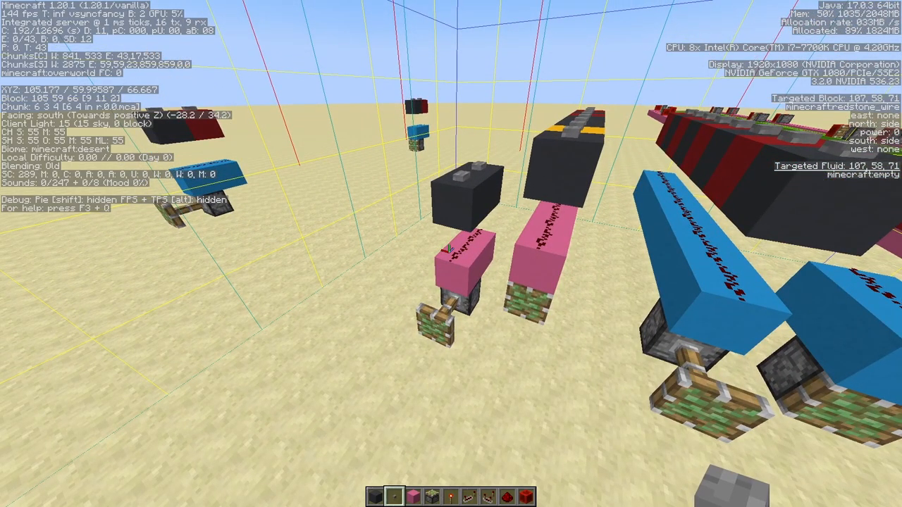